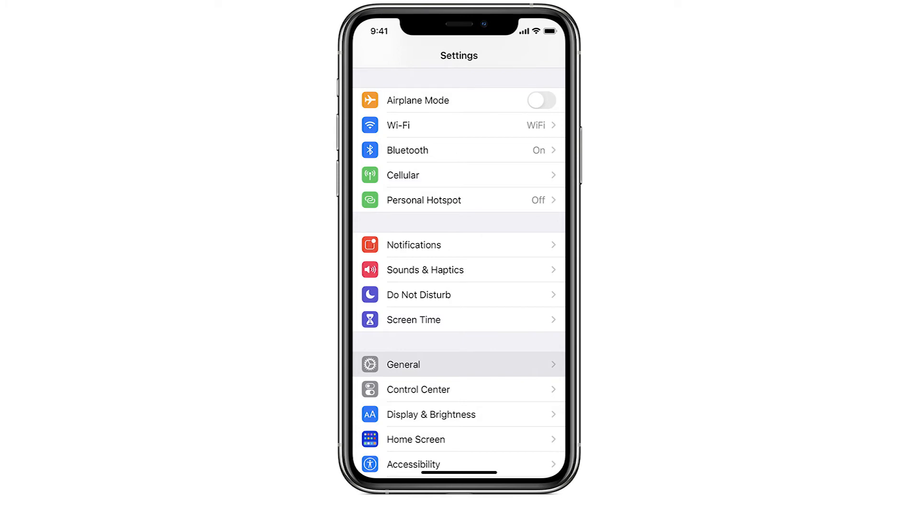
Open the Wi-Fi page from the main Settings list to see the connected network.
{"action": "left_click", "coordinate": [463, 125]}
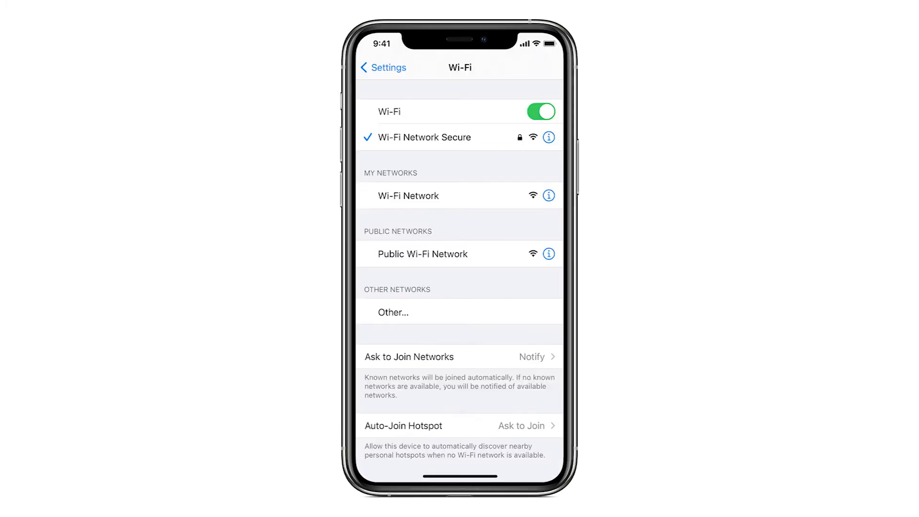